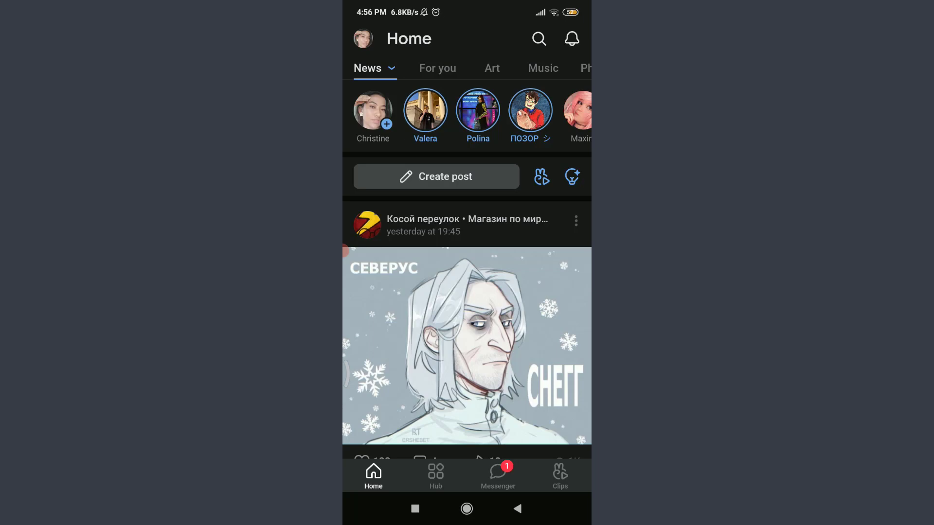
Step: Reach the Settings page through the side menu from the news feed
left_click(362, 38)
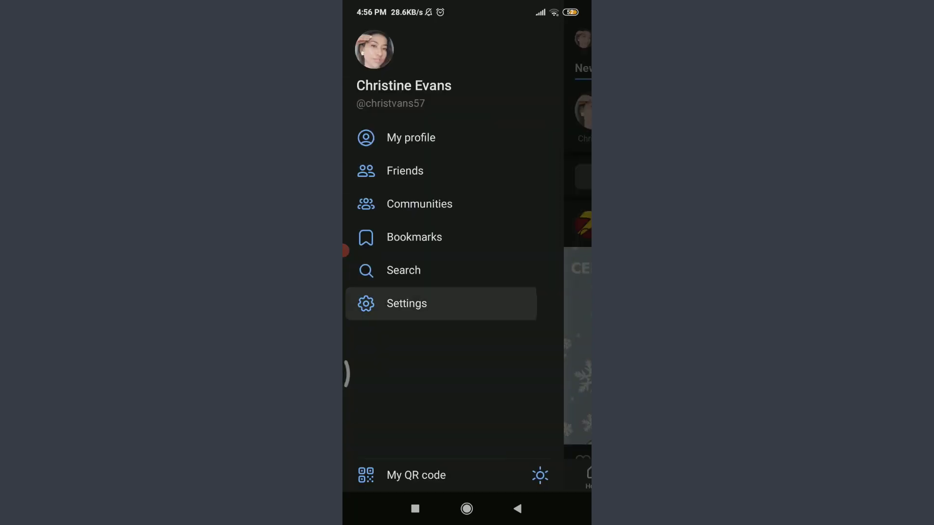
left_click(407, 303)
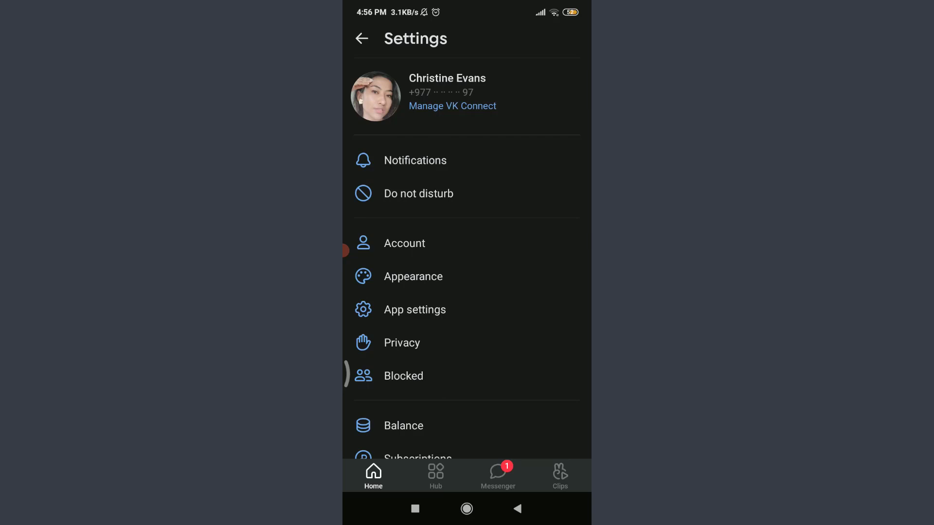
Step: Reach the Security page via Manage VK Connect and Security and login
left_click(452, 106)
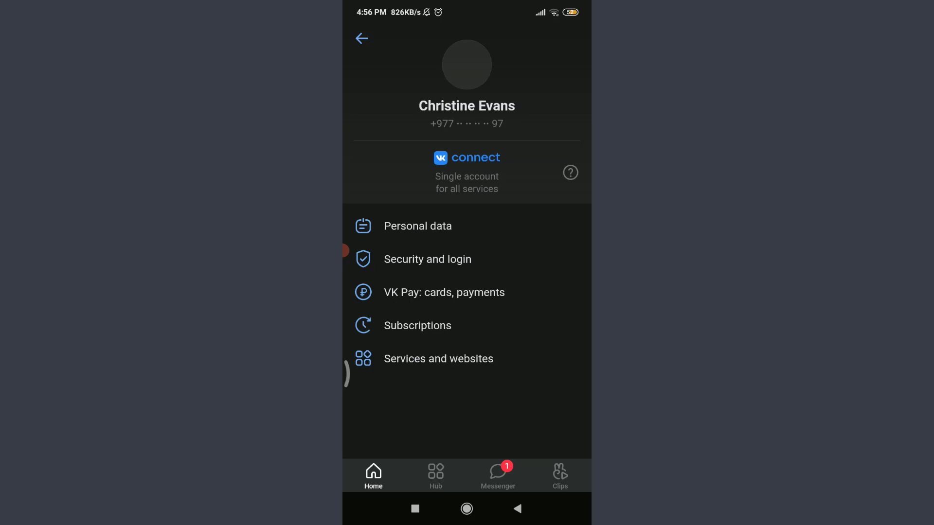
left_click(427, 259)
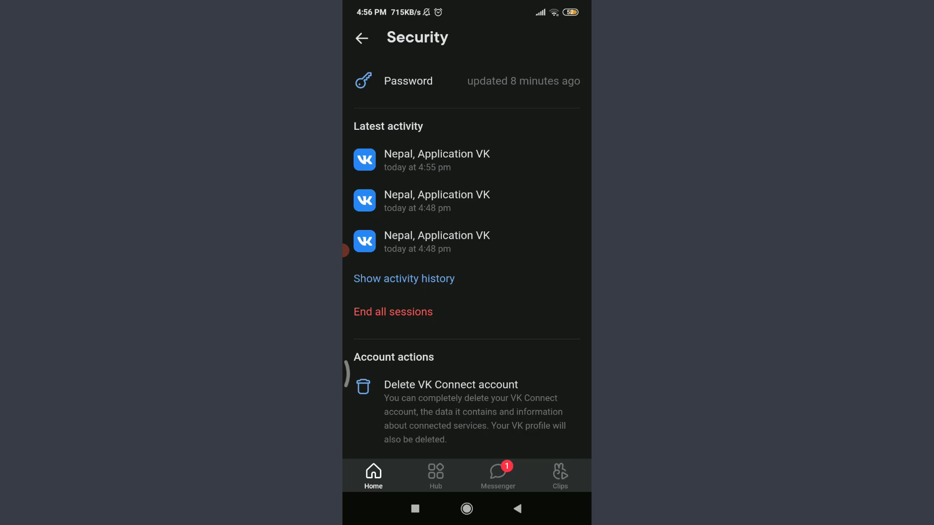
Step: Delete the VK Connect account and confirm, reaching the Account deleted screen with Restore
left_click(450, 384)
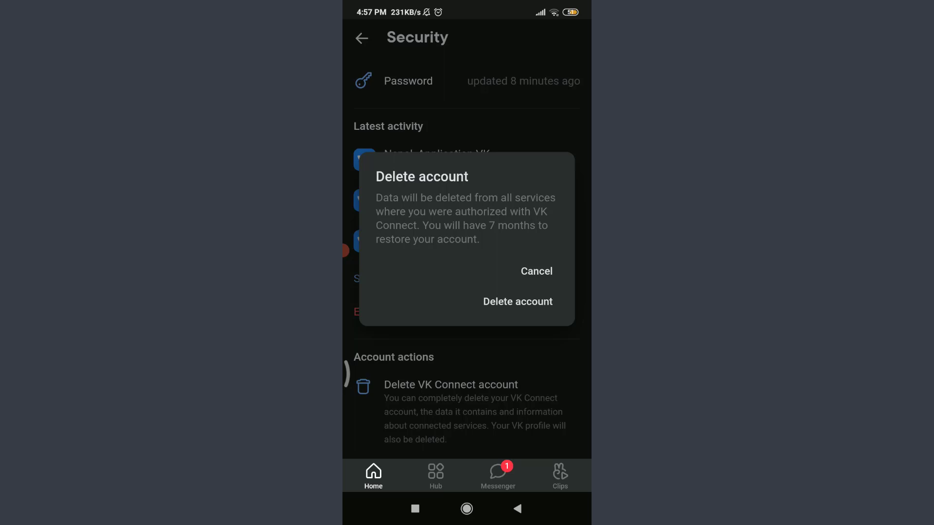
left_click(517, 302)
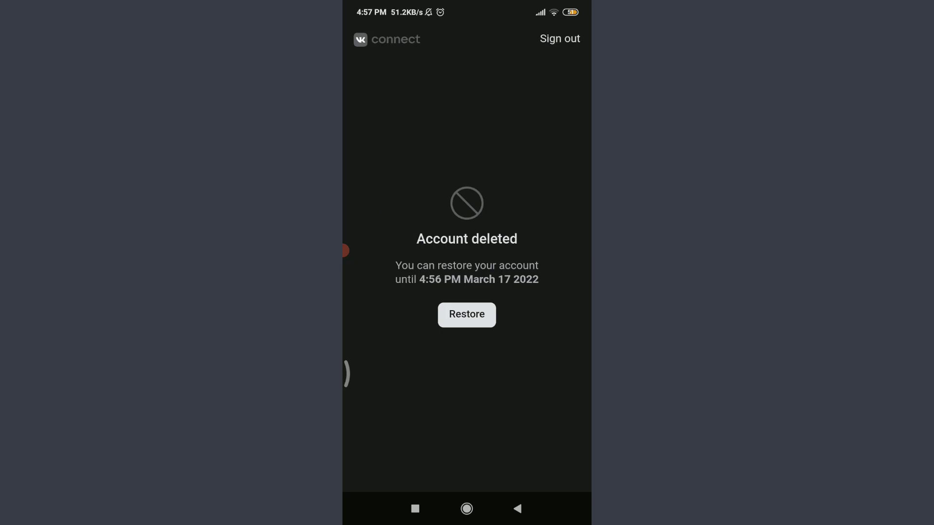